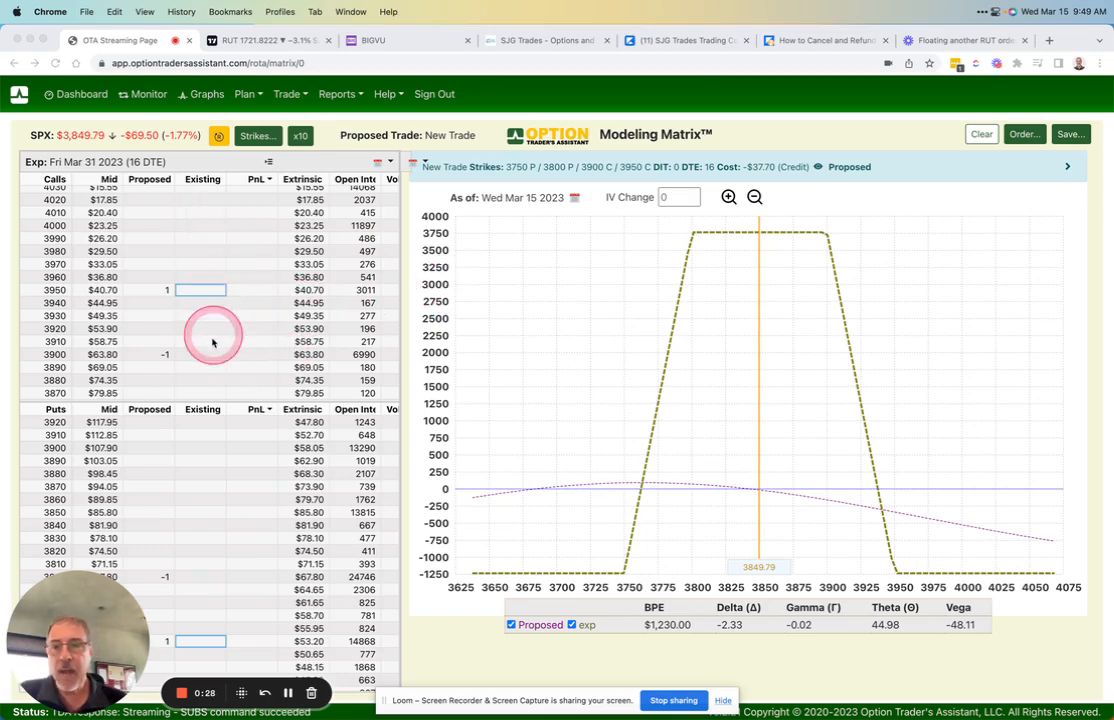
mouse_move(855, 347)
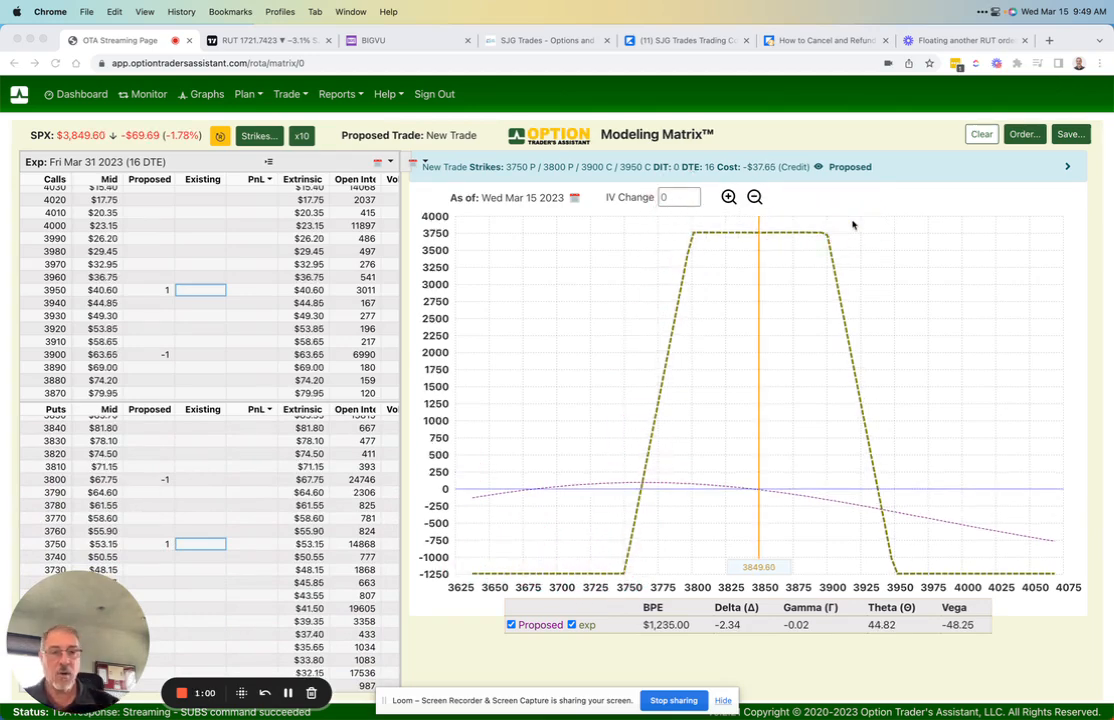
Restore the iron condor to 3750/3800 puts and 3900/3950 calls for a $37.75 credit.
click(650, 482)
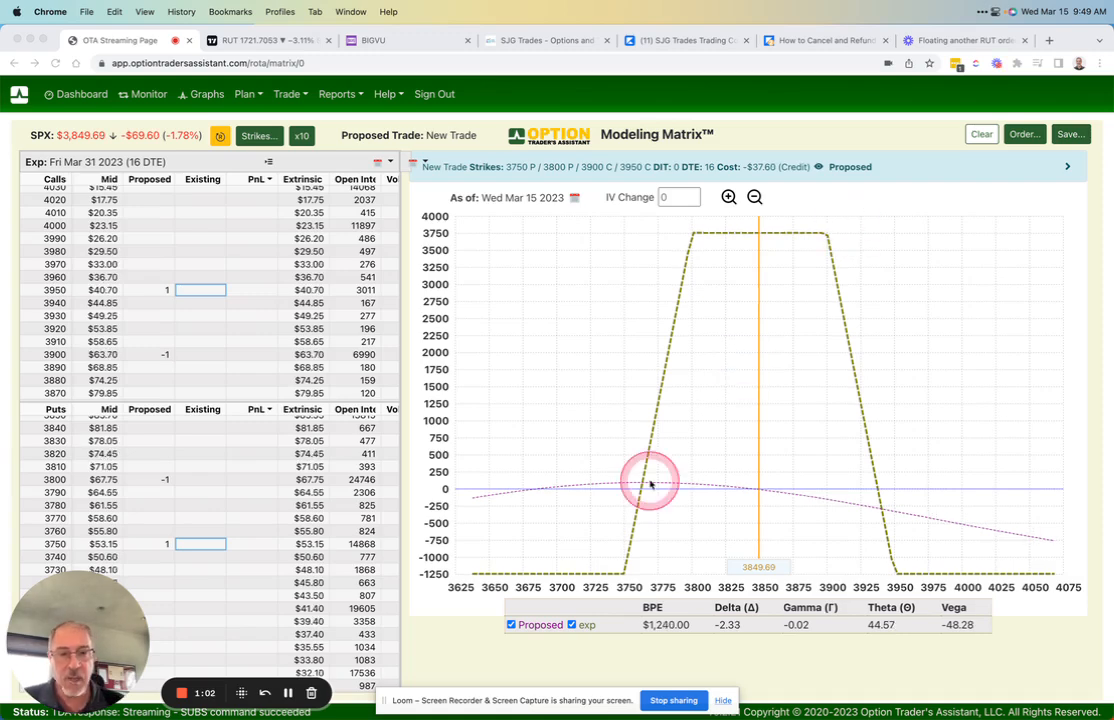
mouse_move(540, 595)
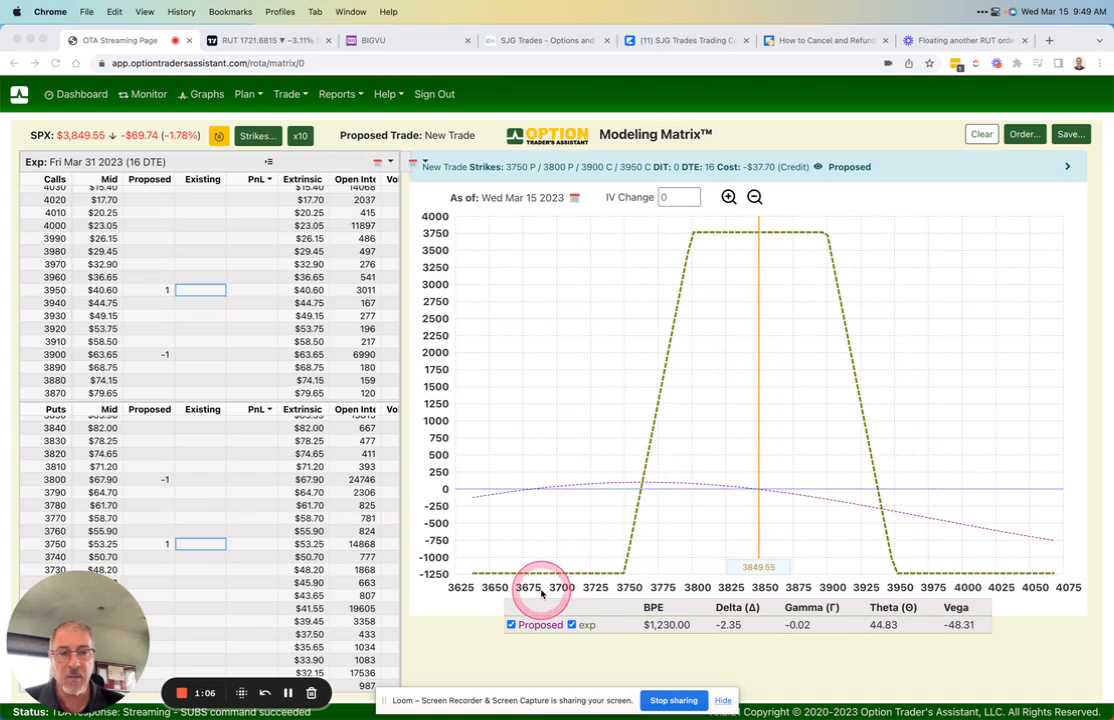
mouse_move(725, 490)
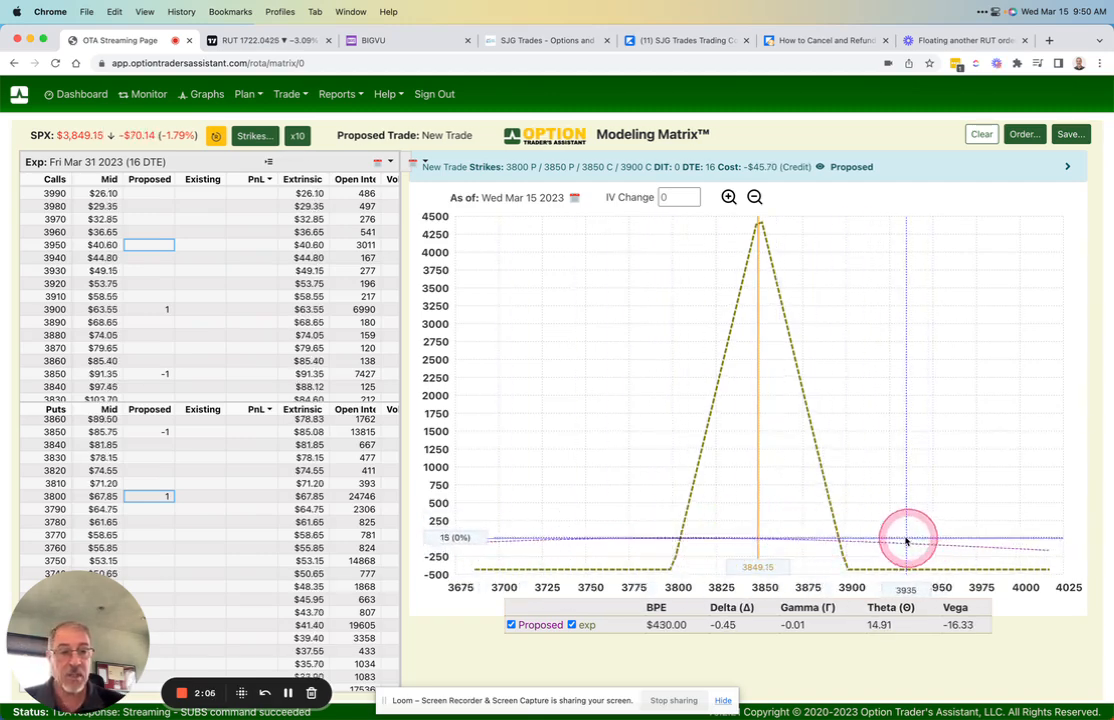
mouse_move(520, 551)
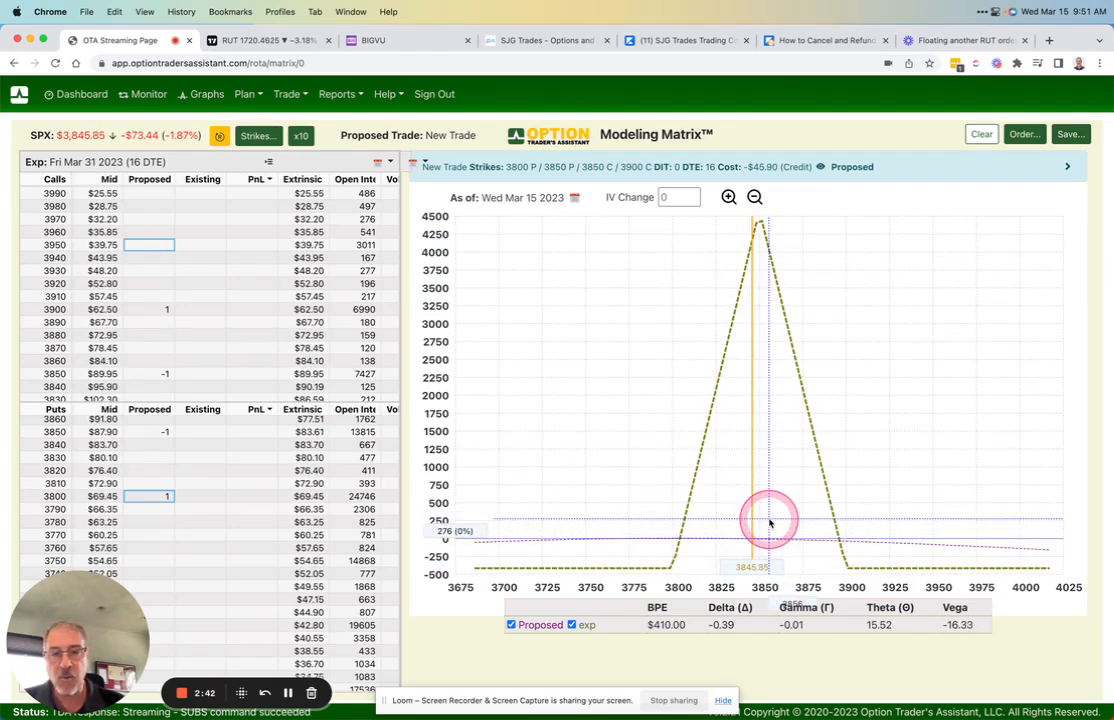
mouse_move(760, 520)
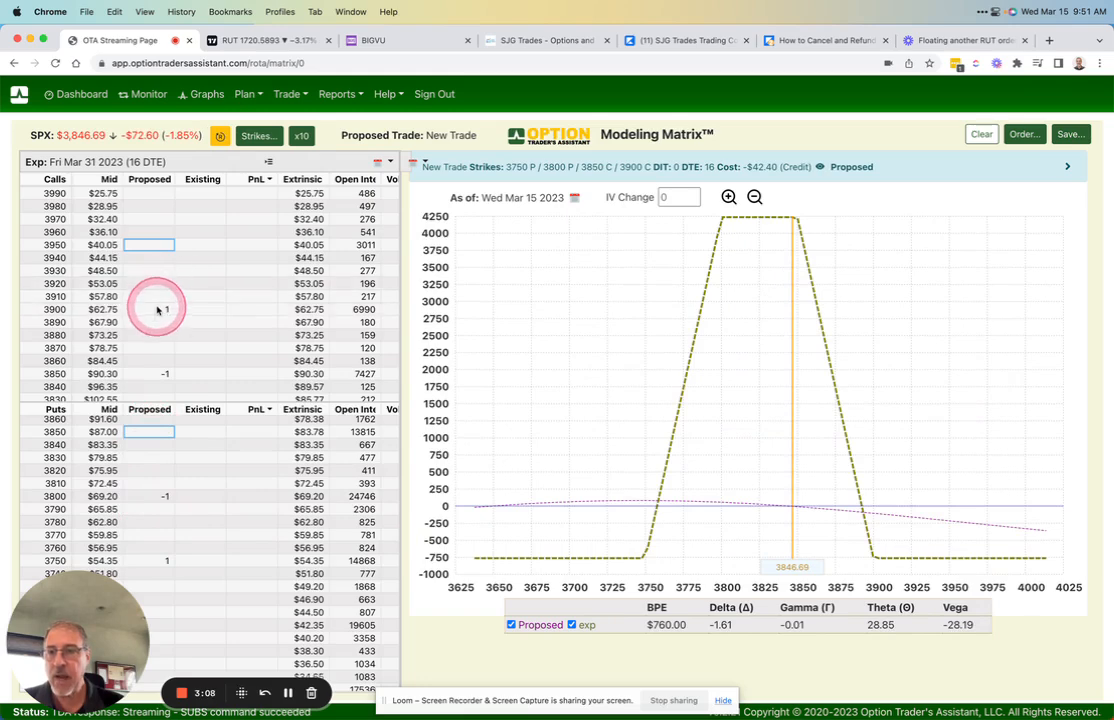
click(148, 245)
text(1)
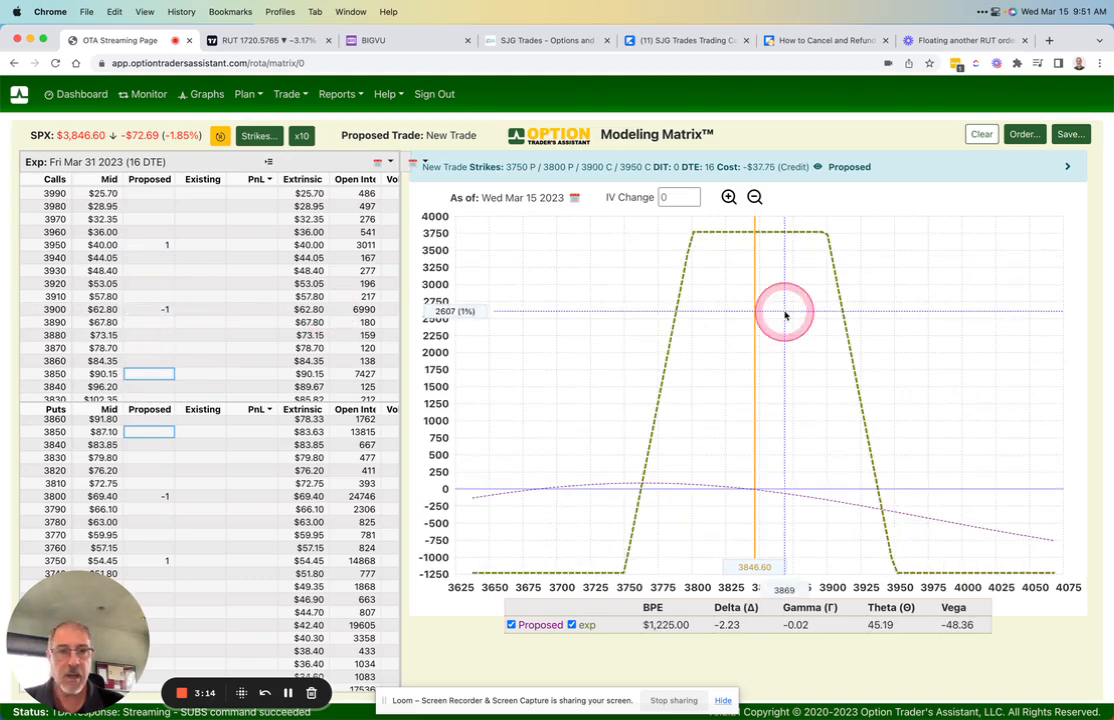
mouse_move(757, 276)
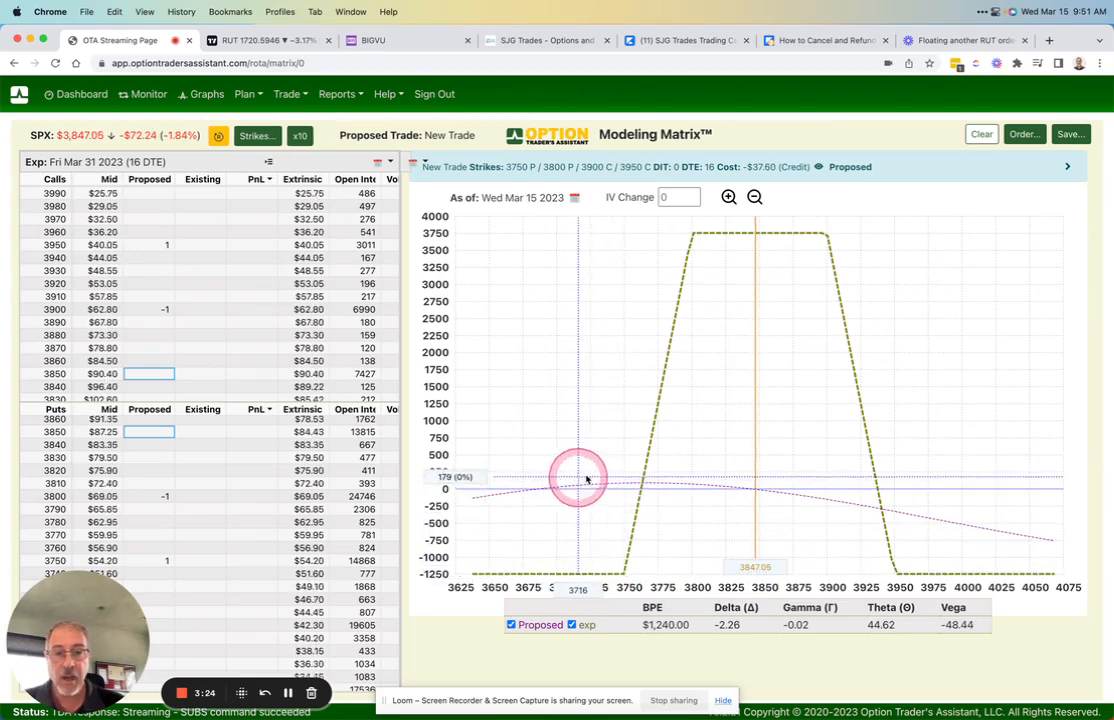
mouse_move(867, 533)
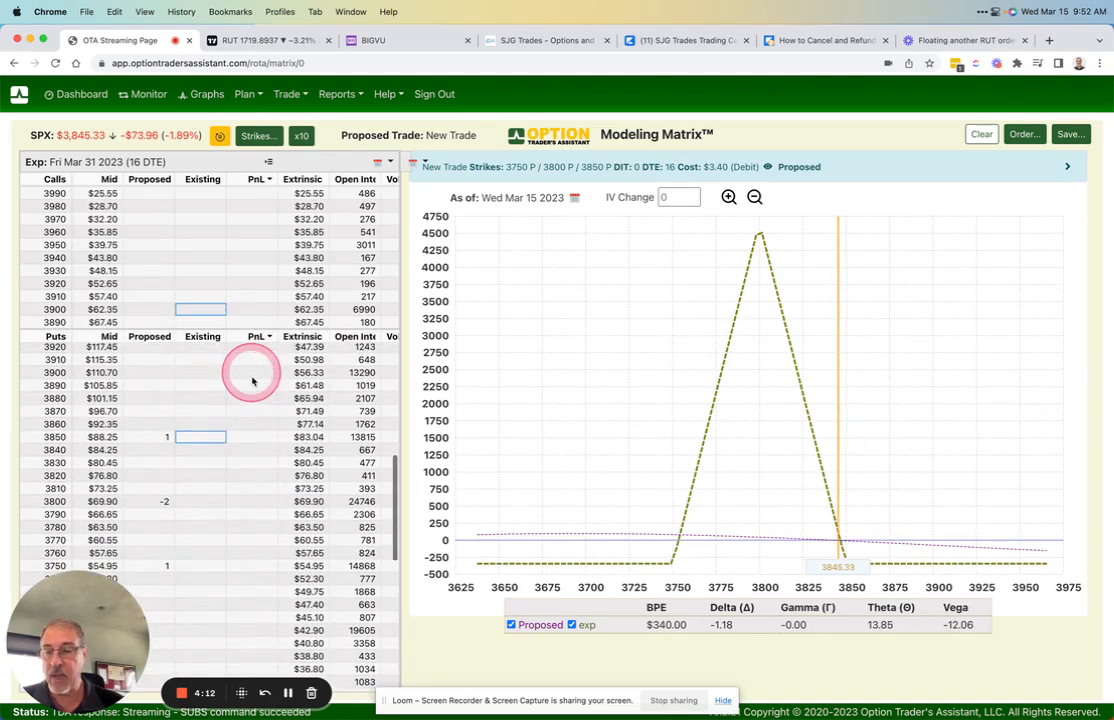
mouse_move(805, 558)
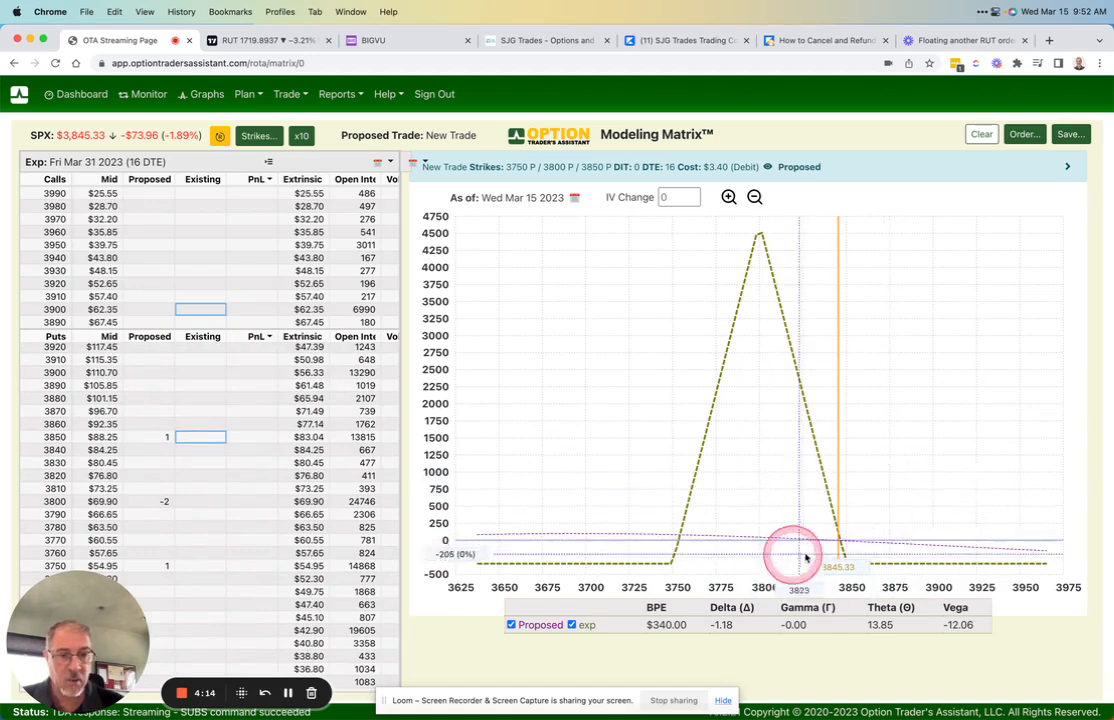